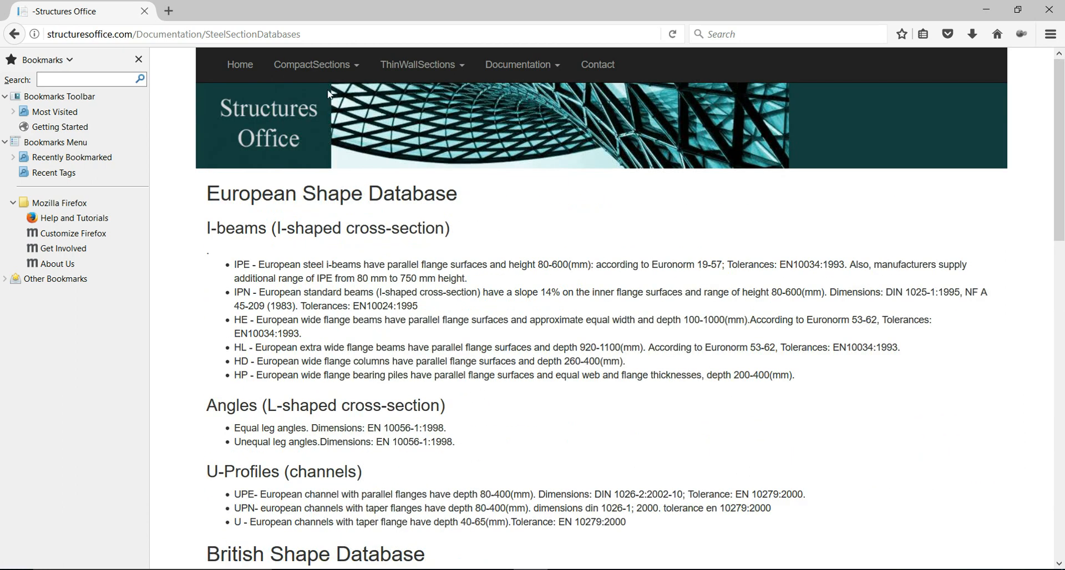
Scroll the Steel Section Databases page through the European, British and AISC listings to the end
click(521, 65)
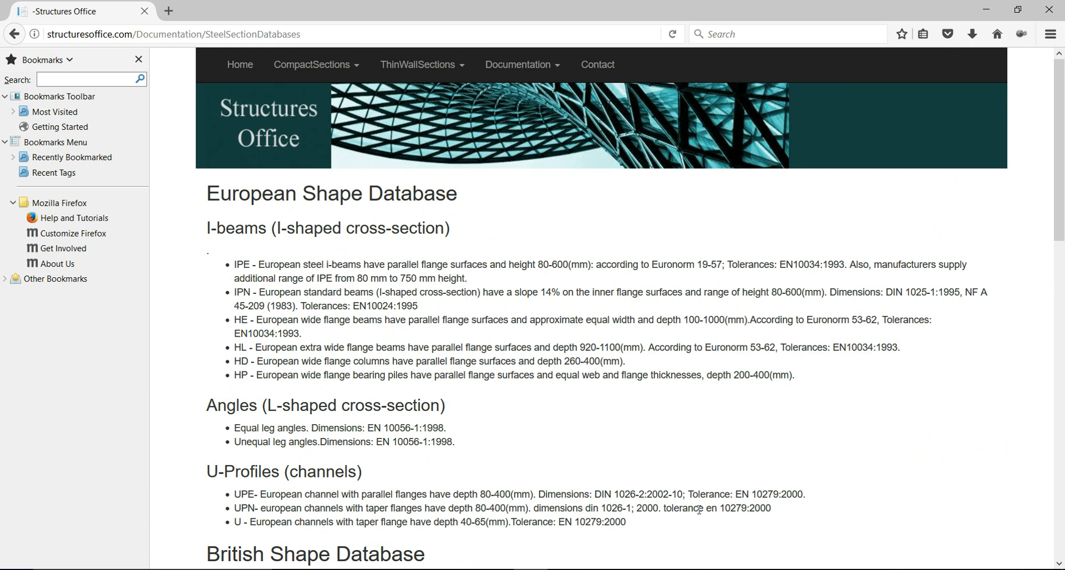
scroll(down, 3)
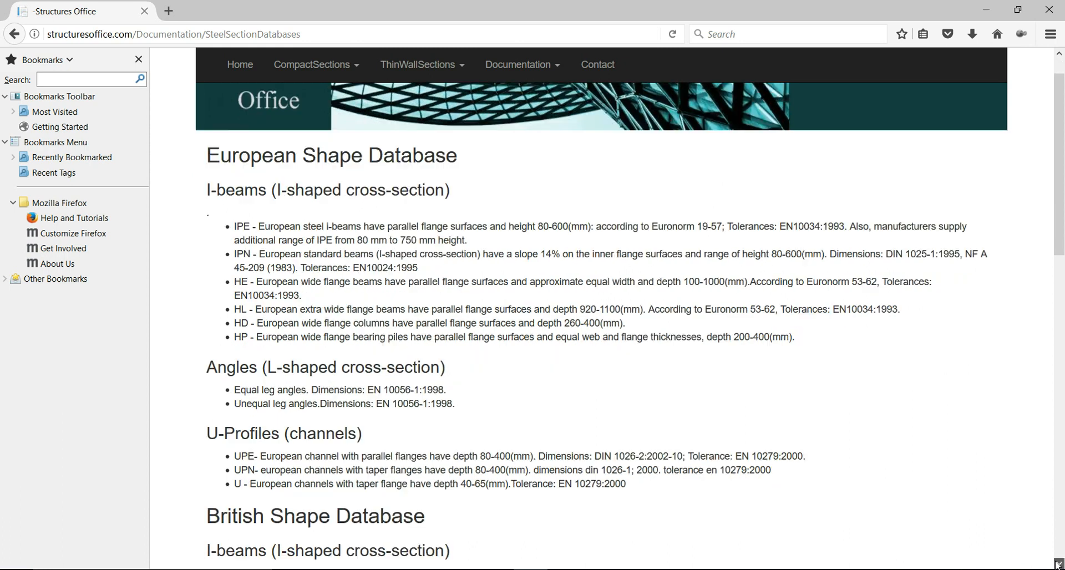
scroll(down, 3)
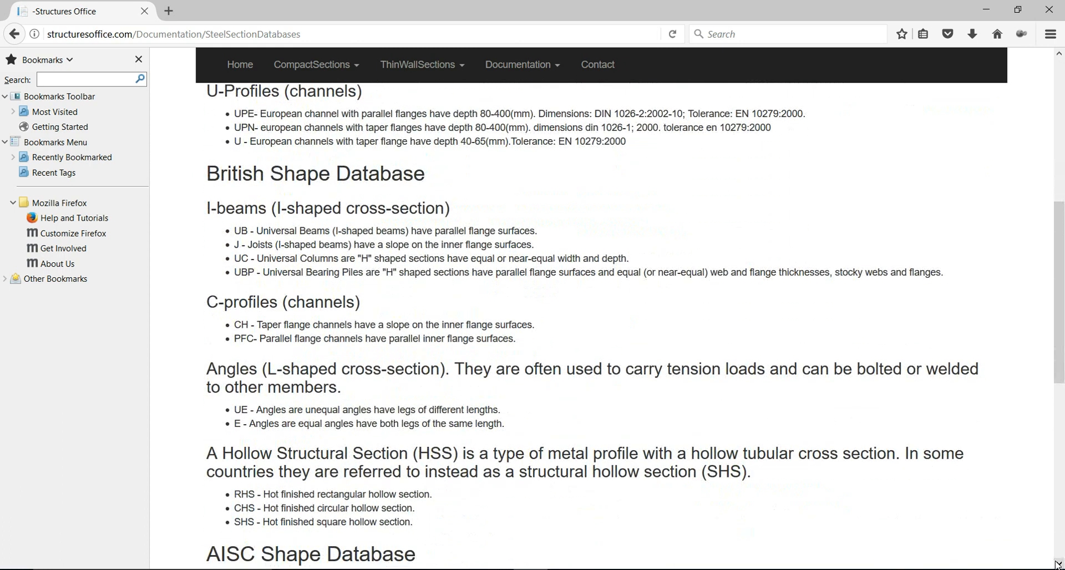
scroll(down, 3)
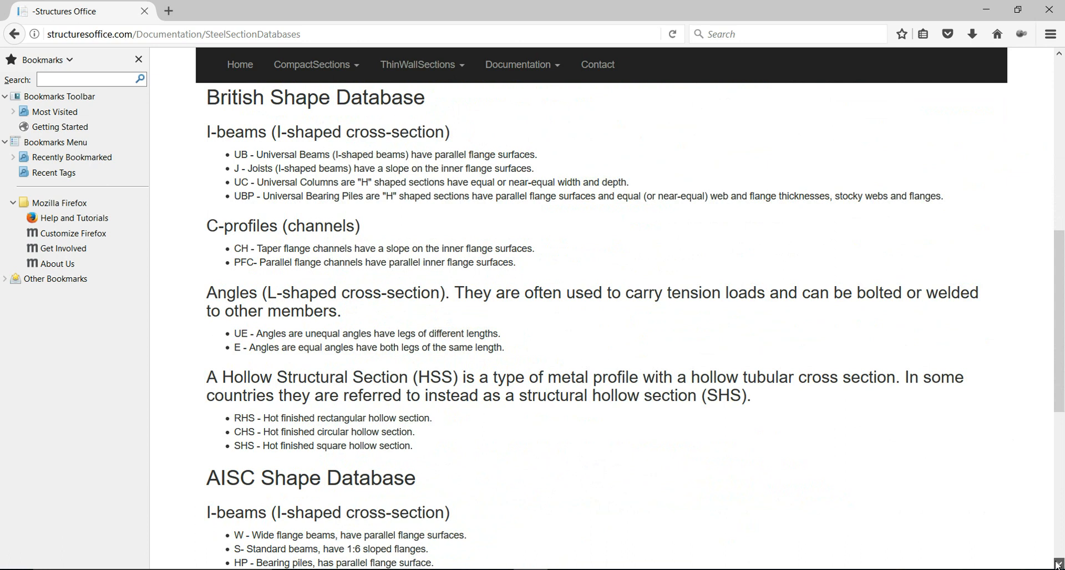
scroll(down, 3)
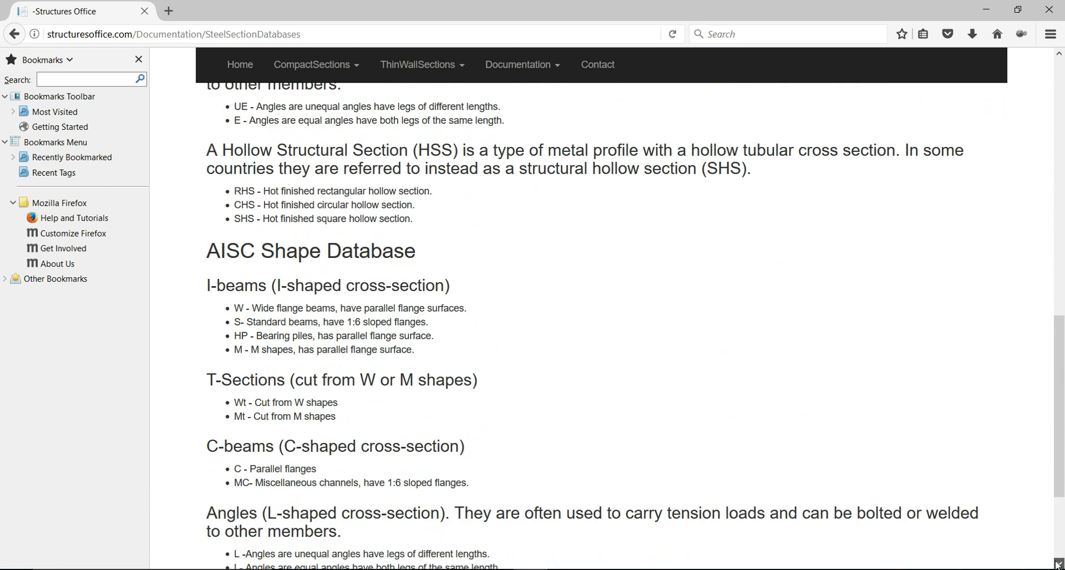
scroll(down, 3)
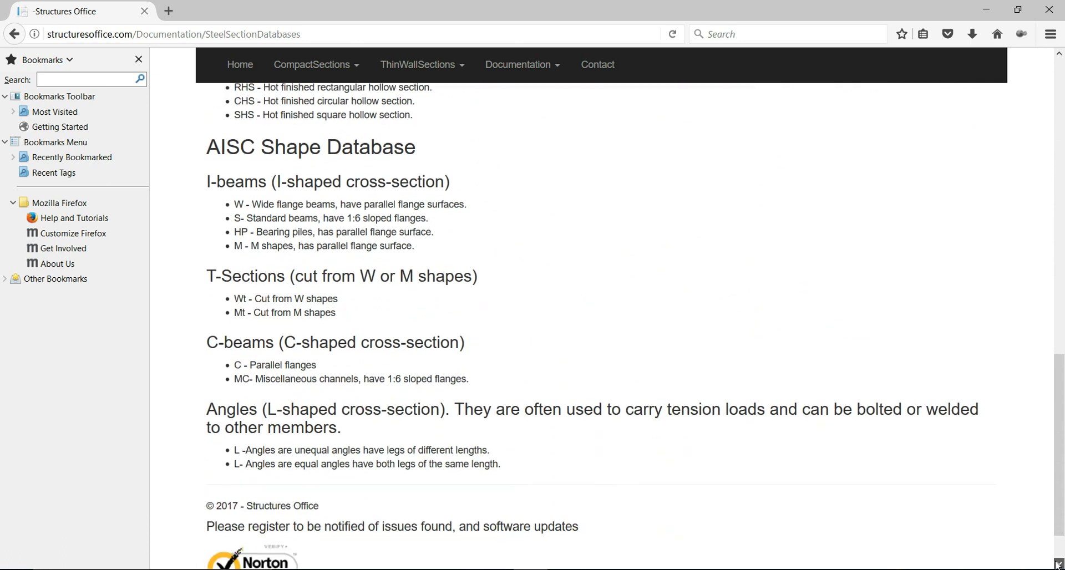
scroll(down, 3)
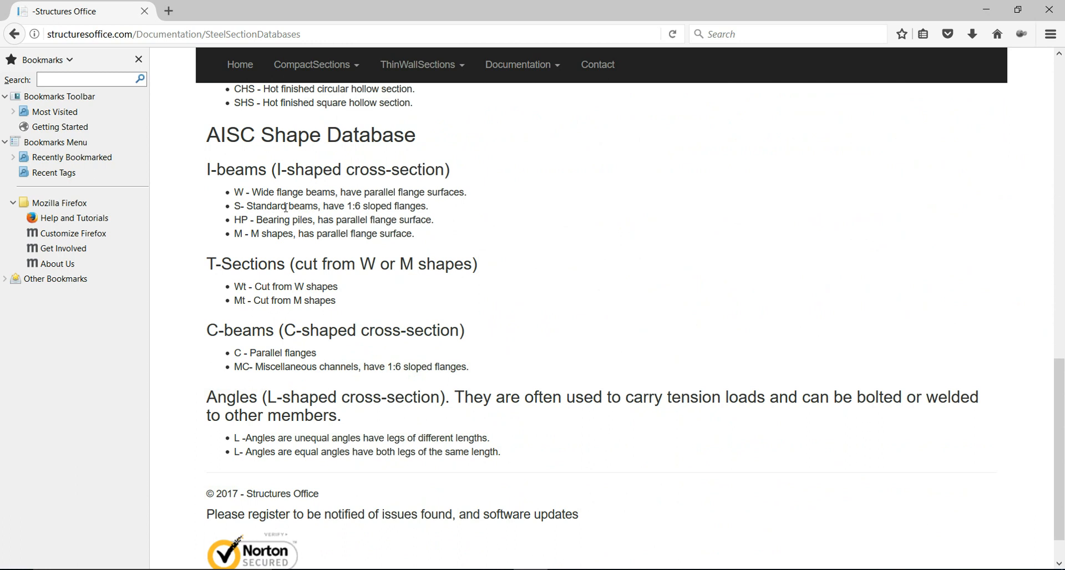
mouse_move(277, 192)
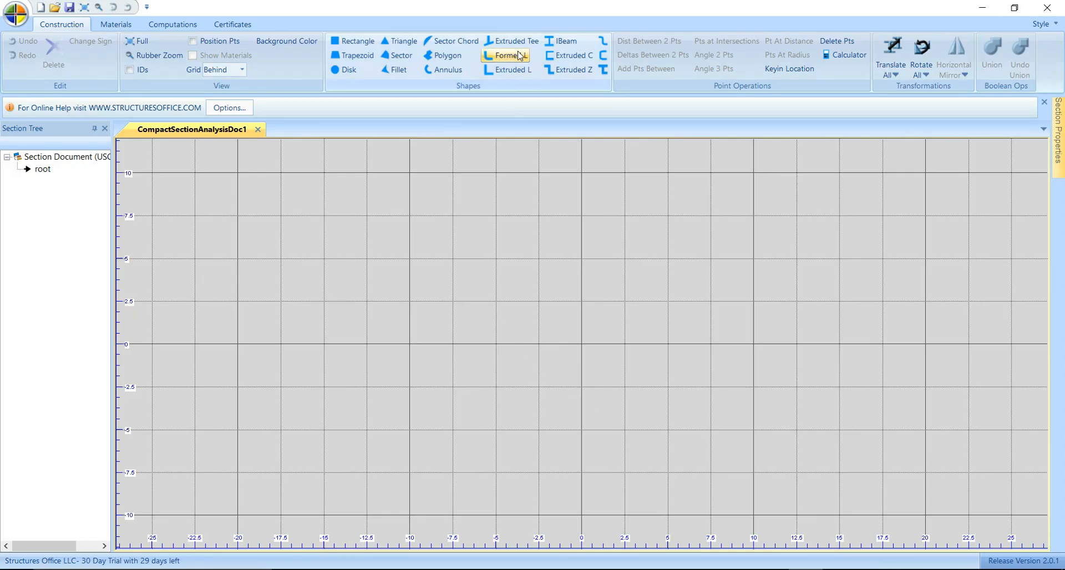
Start a new I-Beam shape and load the European Steel database selector
click(560, 40)
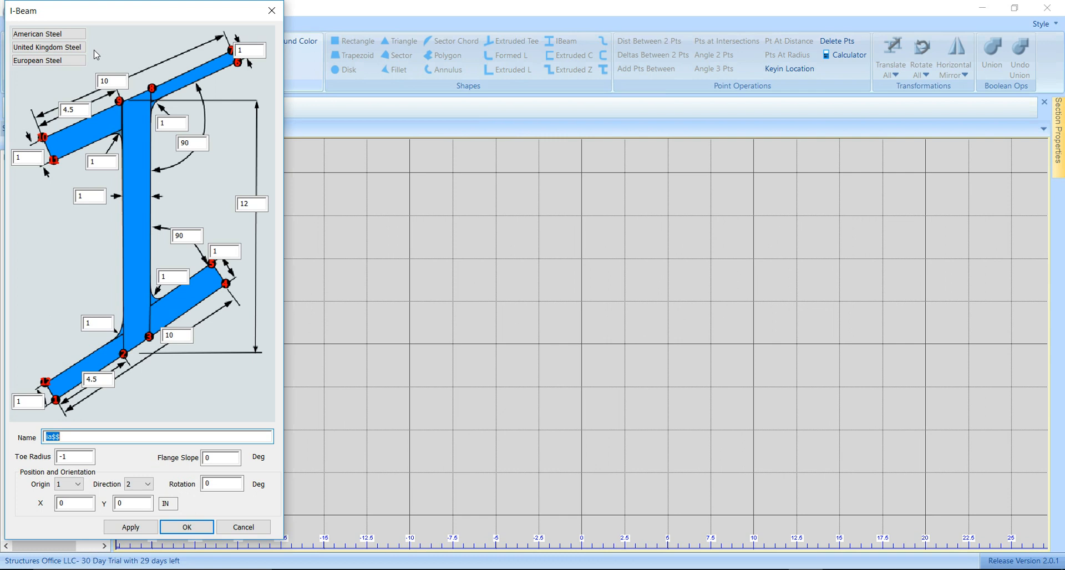
click(47, 61)
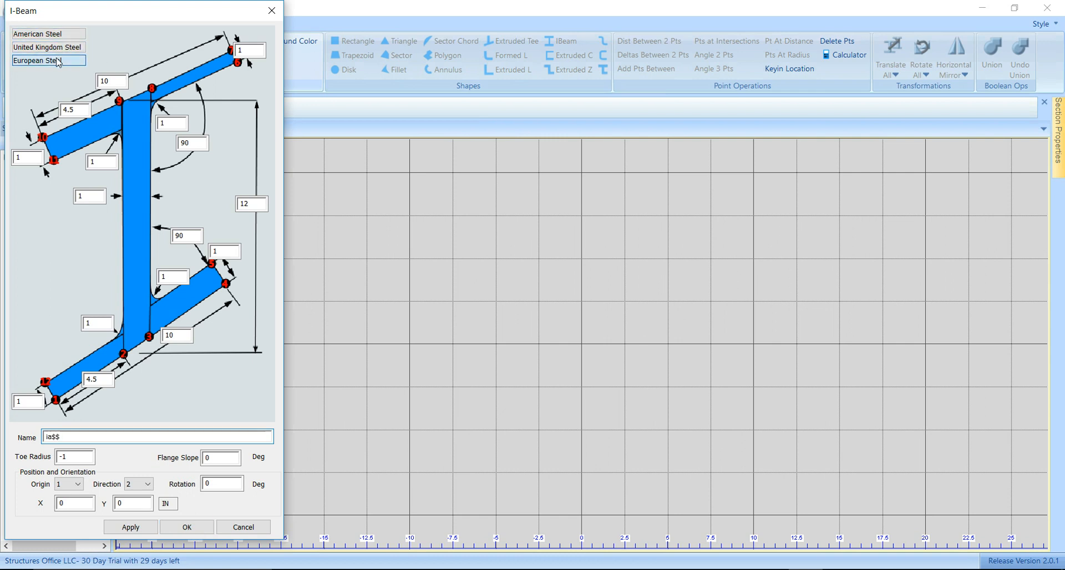
click(49, 61)
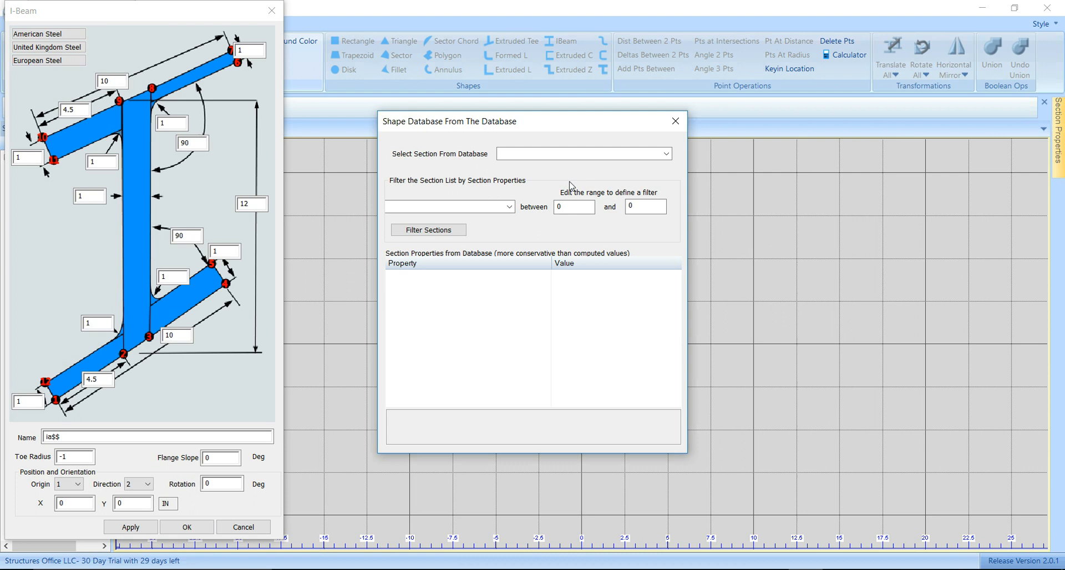
Choose HP 260x87 from the Select Section From Database dropdown
click(666, 154)
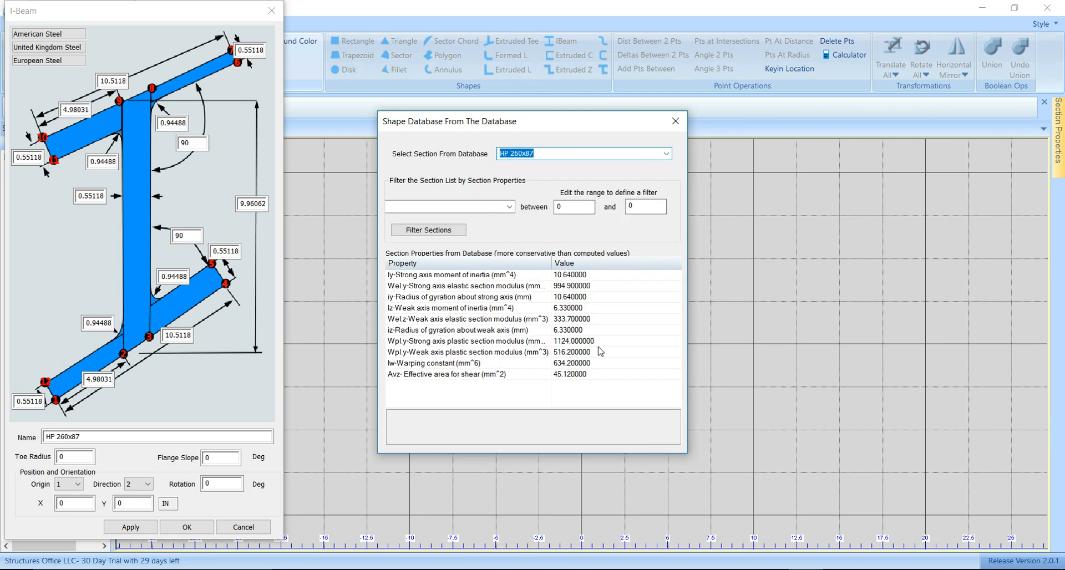
mouse_move(271, 151)
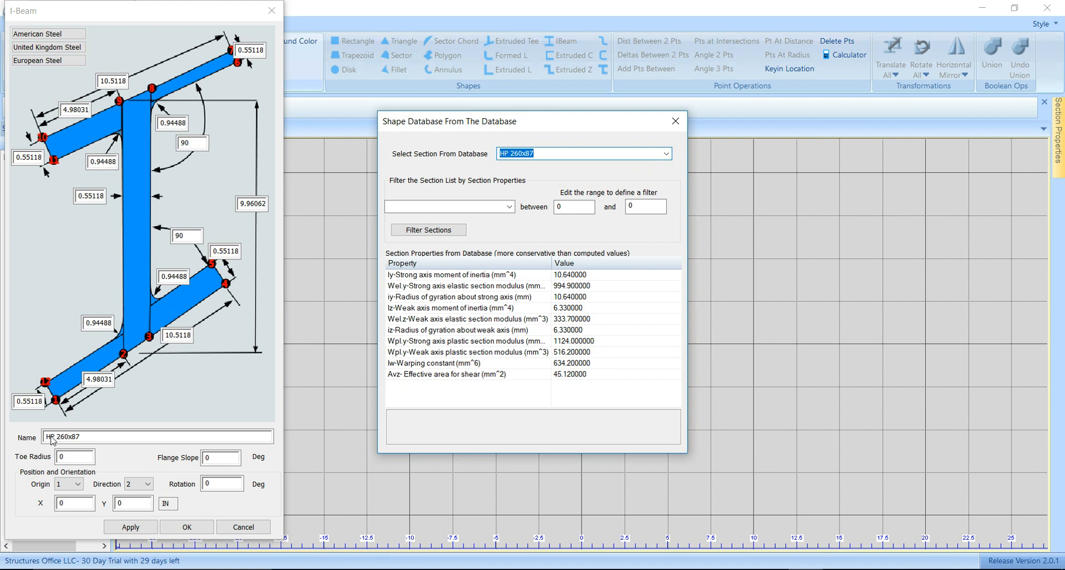
mouse_move(126, 433)
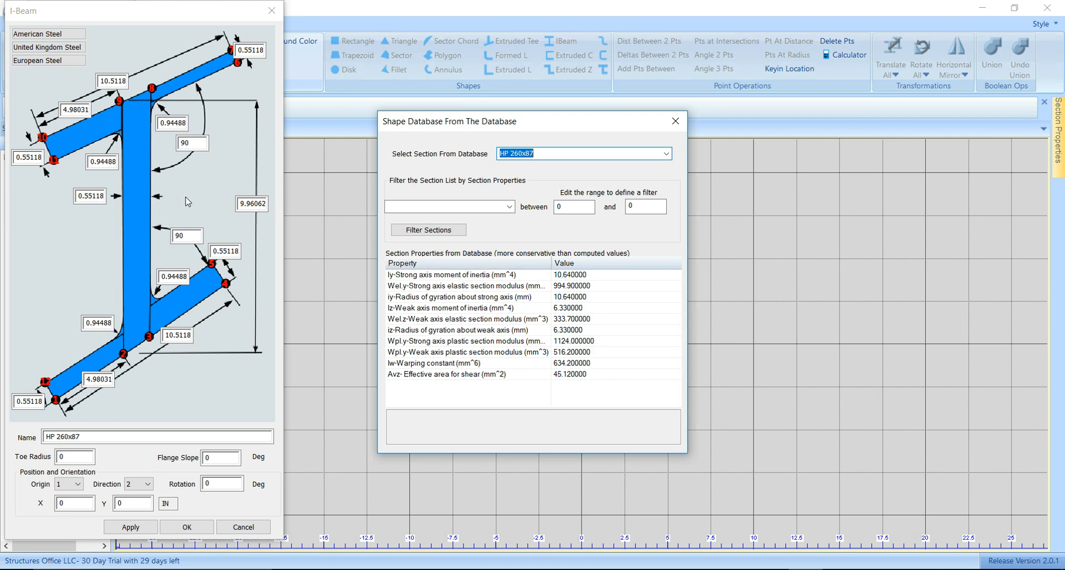
mouse_move(291, 197)
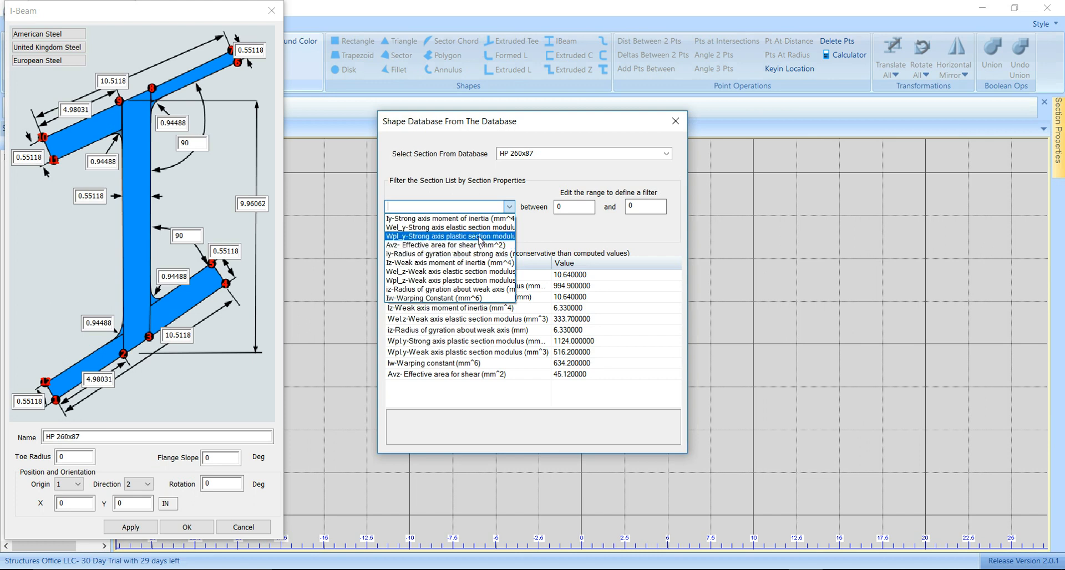
Filter sections by Wpl.y strong-axis plastic section modulus from 22.8 to 50
click(450, 236)
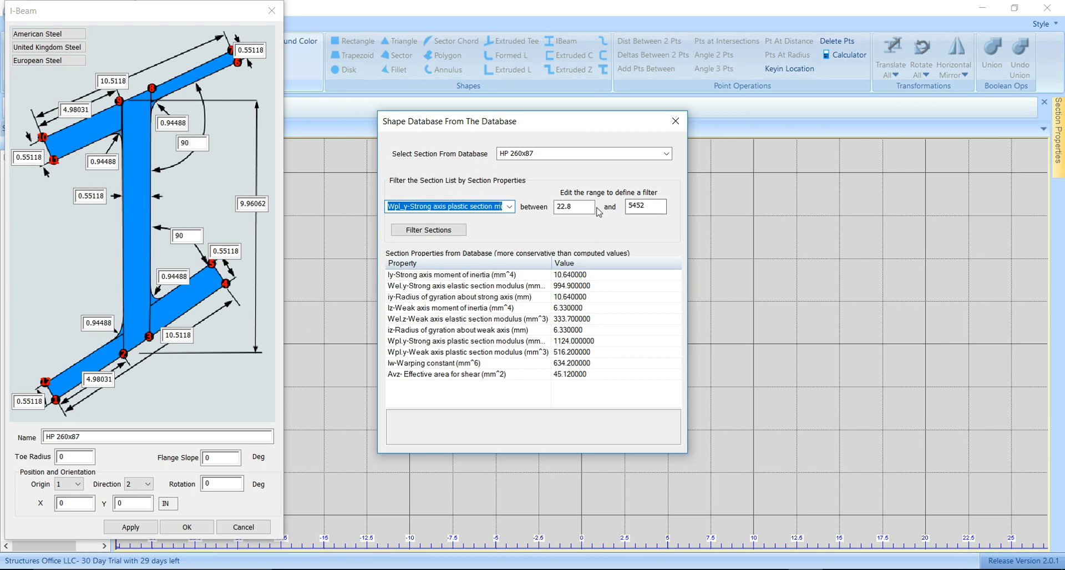
mouse_move(536, 221)
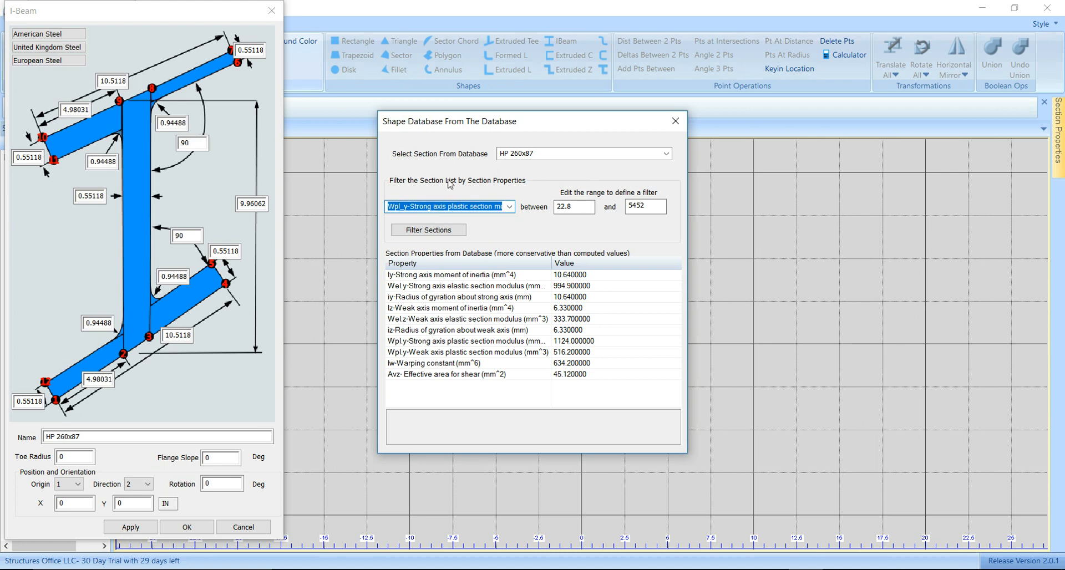
mouse_move(387, 216)
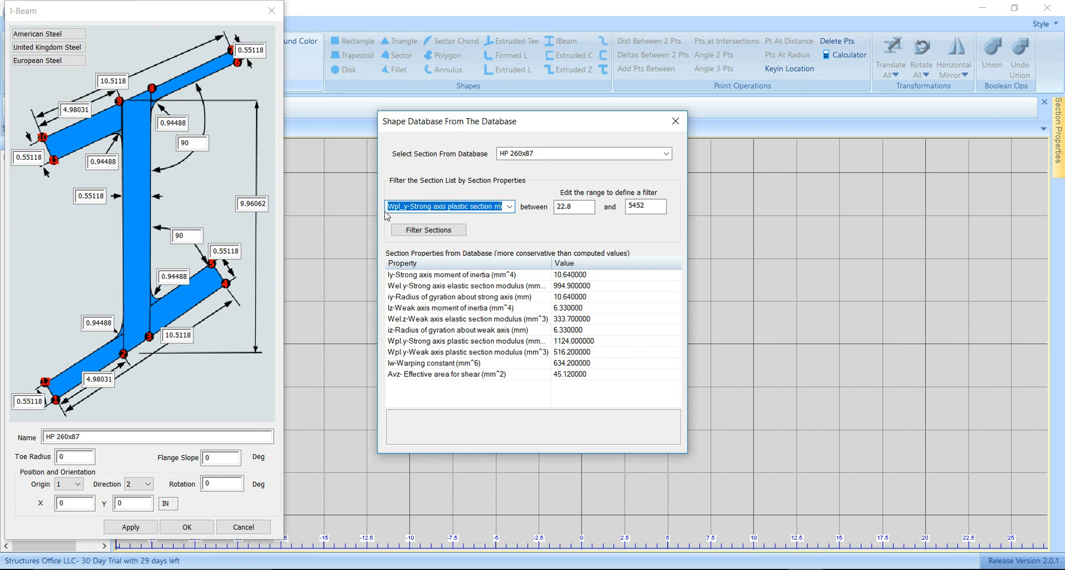
click(644, 207)
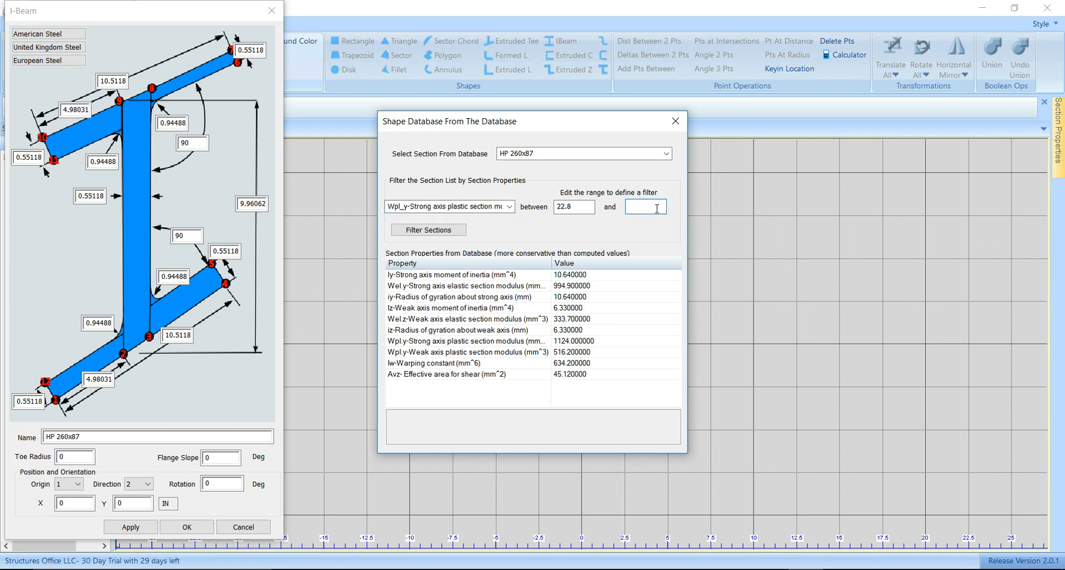
text(50)
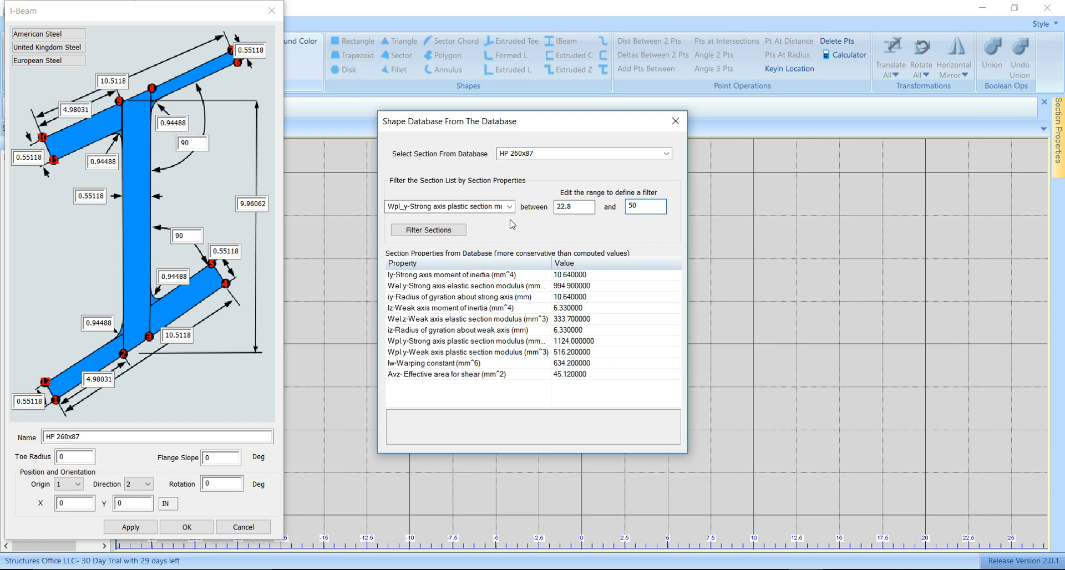
click(428, 230)
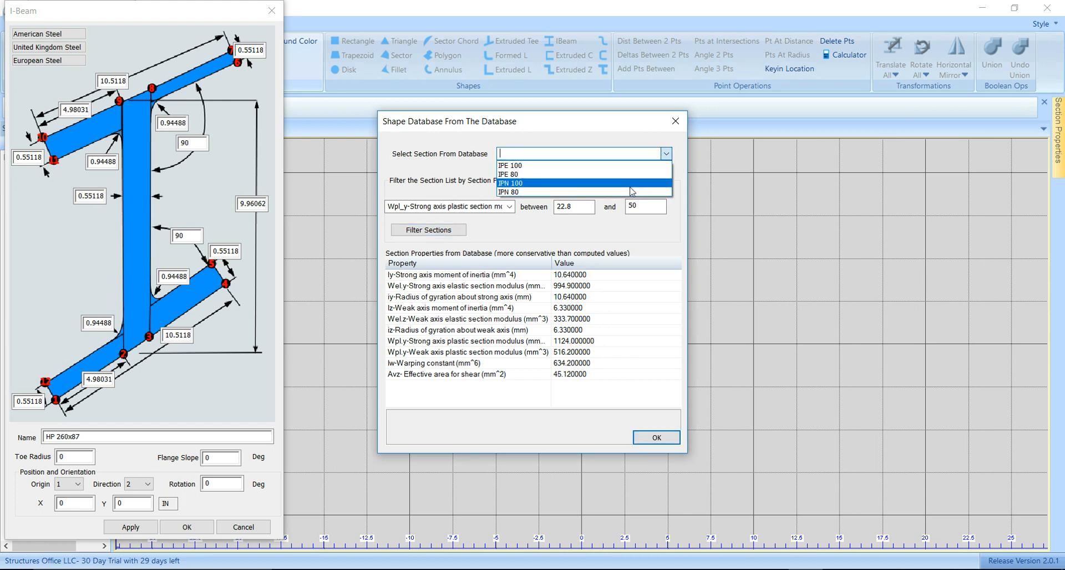
mouse_move(609, 175)
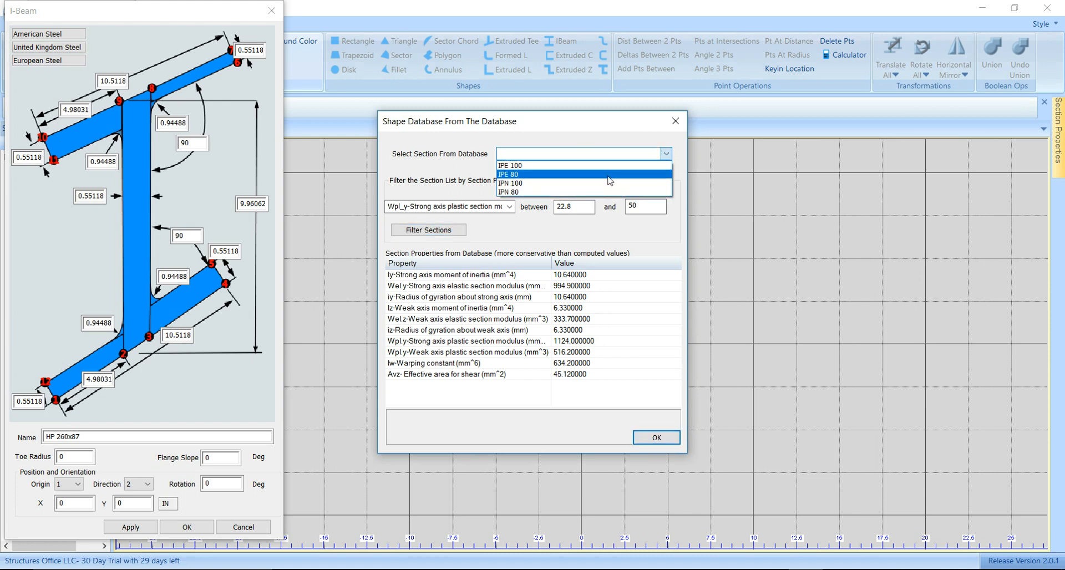
Choose IPE 80 from the filtered section dropdown
click(509, 175)
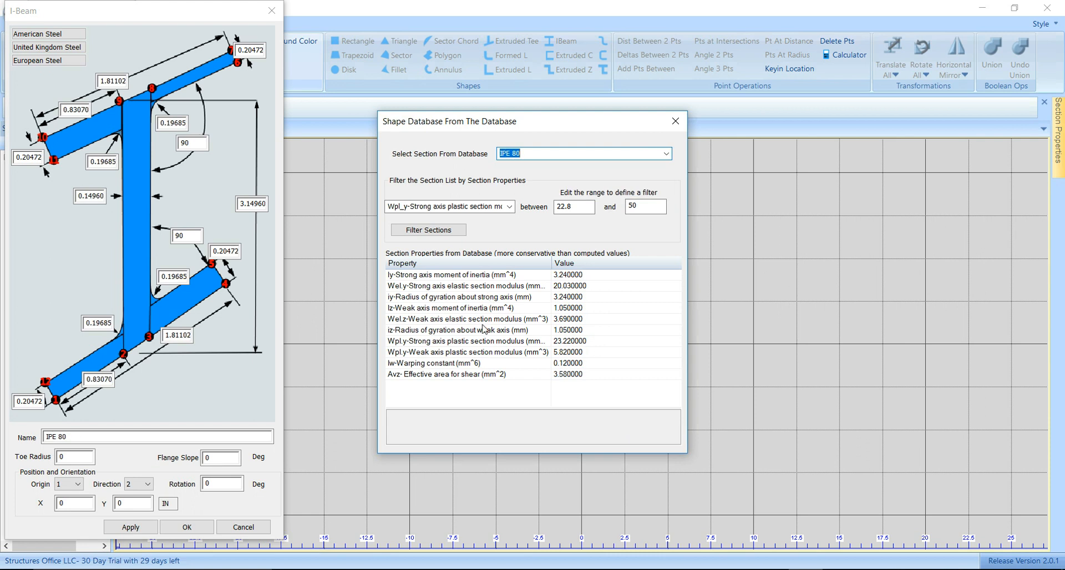
mouse_move(473, 303)
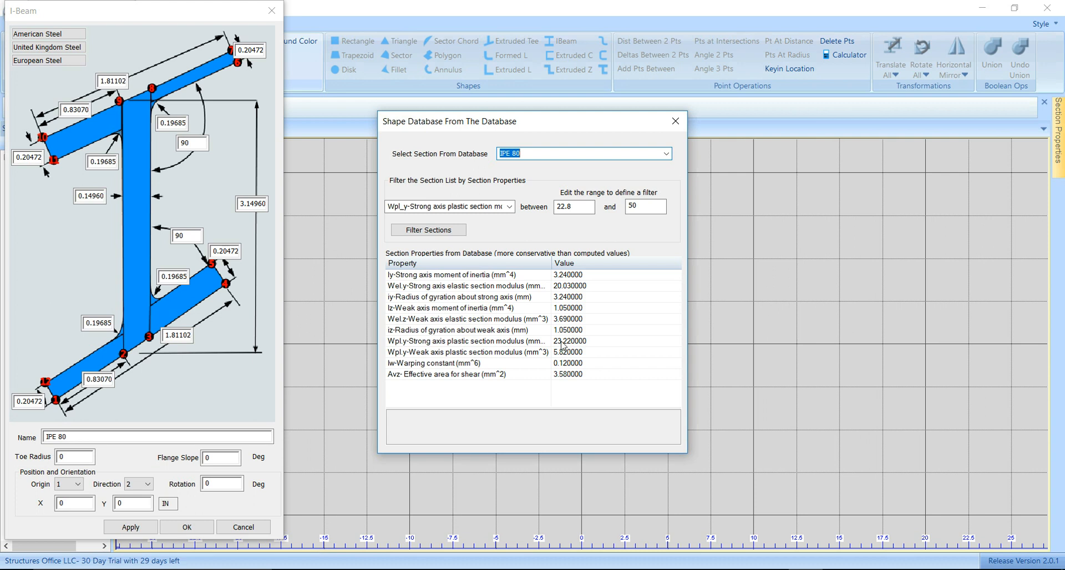
mouse_move(578, 345)
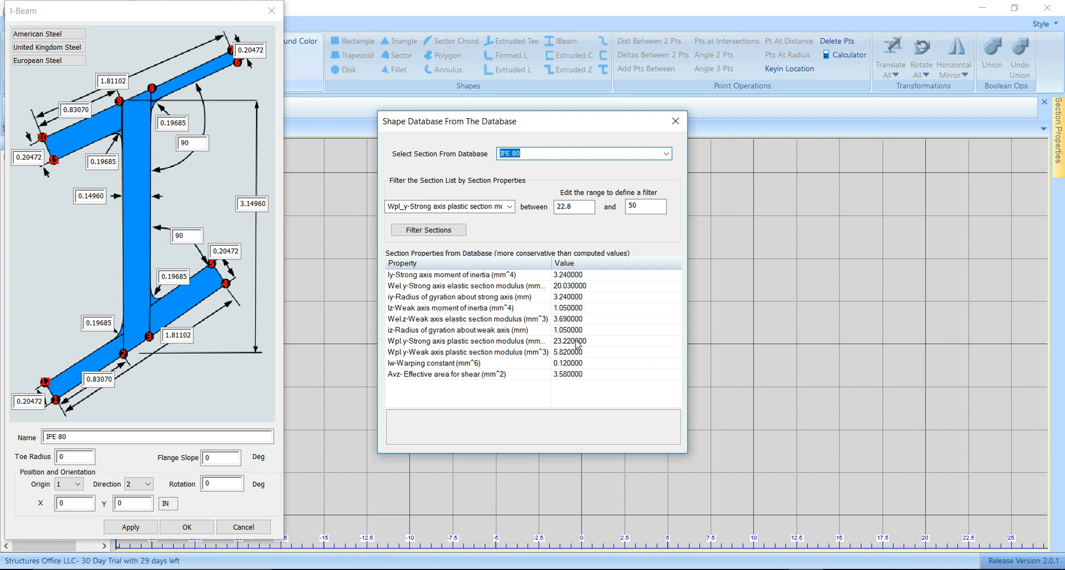